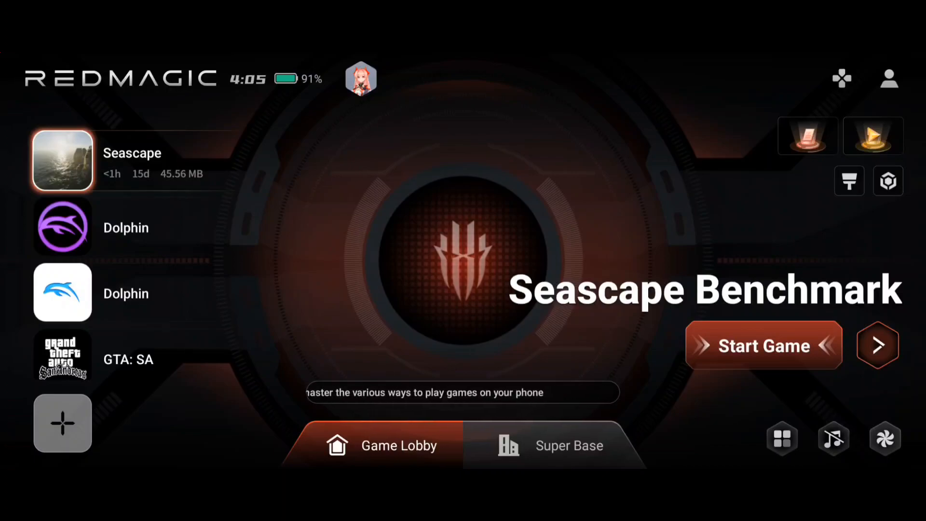
# Start Seascape Benchmark from the Game Lobby so its zero-score dashboard appears
pyautogui.click(764, 345)
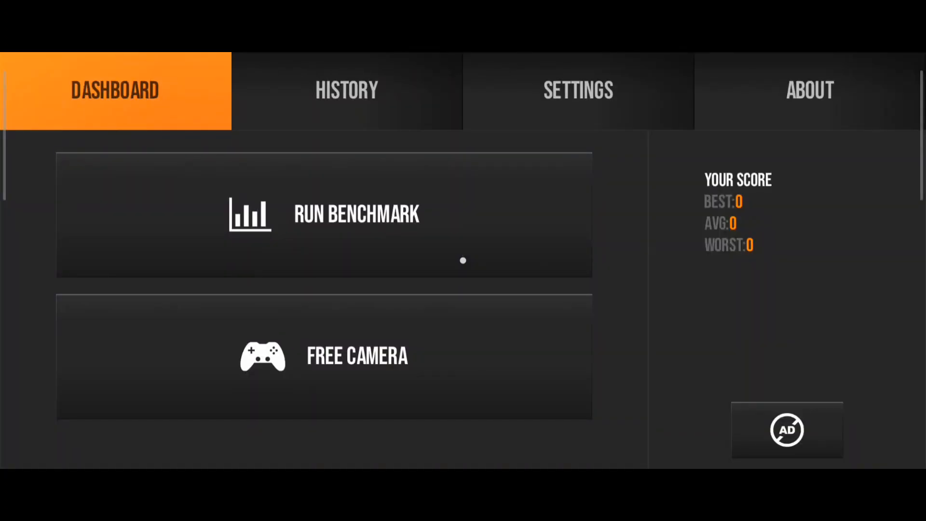
# Switch Internal Resolution to Native, then back to 1080P in the benchmark settings
pyautogui.click(578, 90)
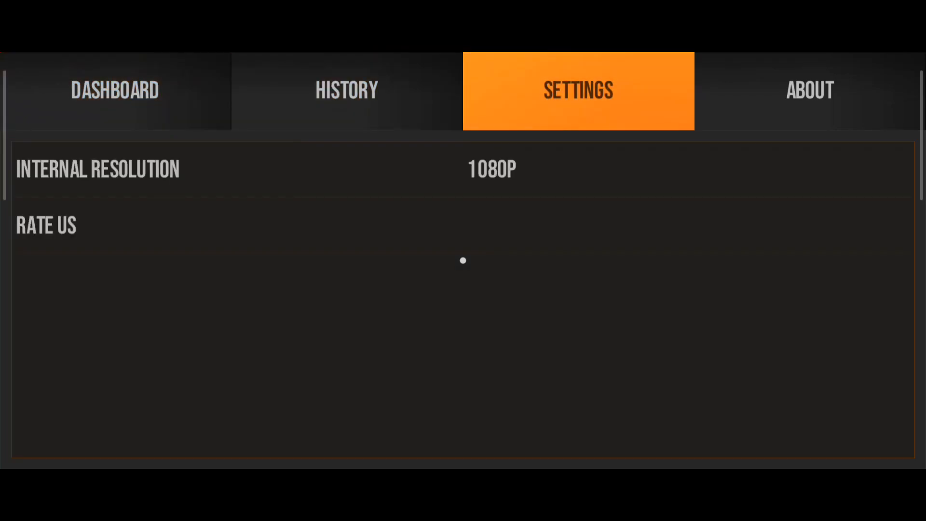
pyautogui.click(492, 169)
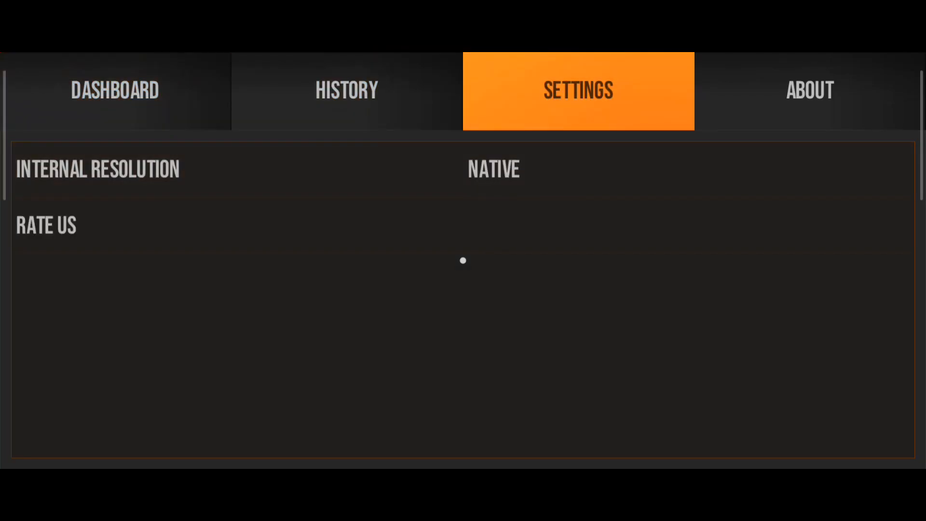
pyautogui.click(492, 170)
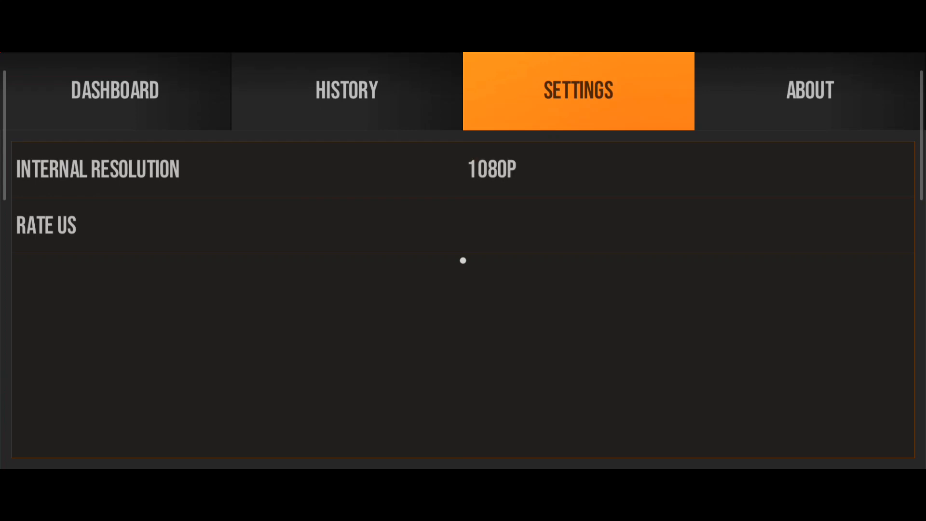
# Look over the History, Dashboard, About and Settings pages, ending on the dashboard
pyautogui.click(347, 90)
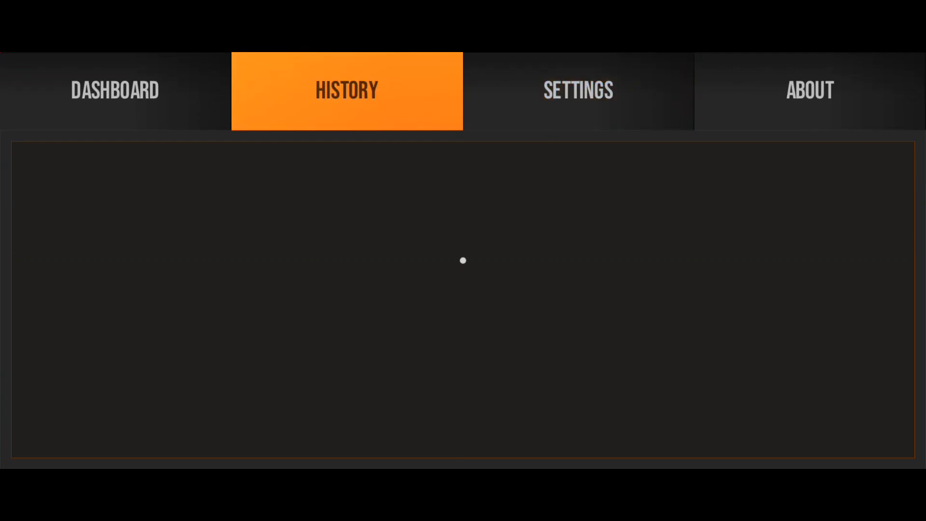
pyautogui.click(115, 89)
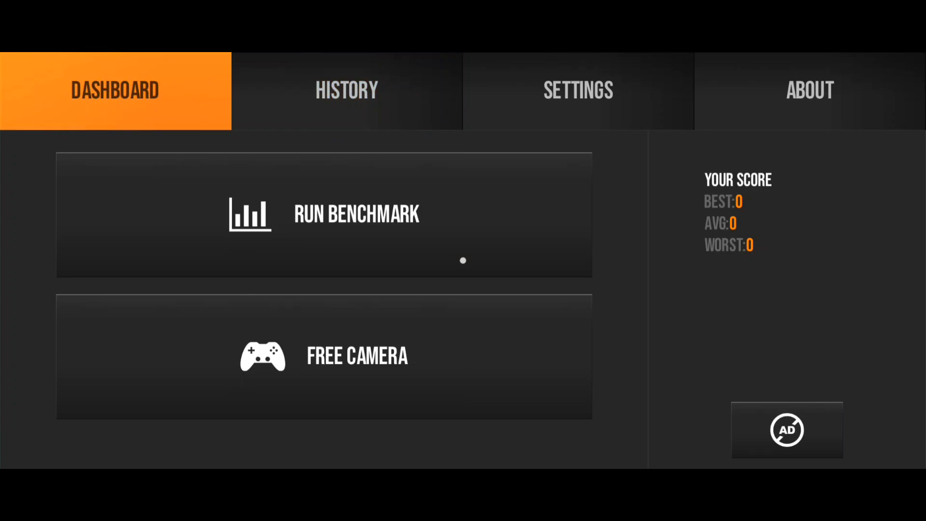
pyautogui.click(810, 91)
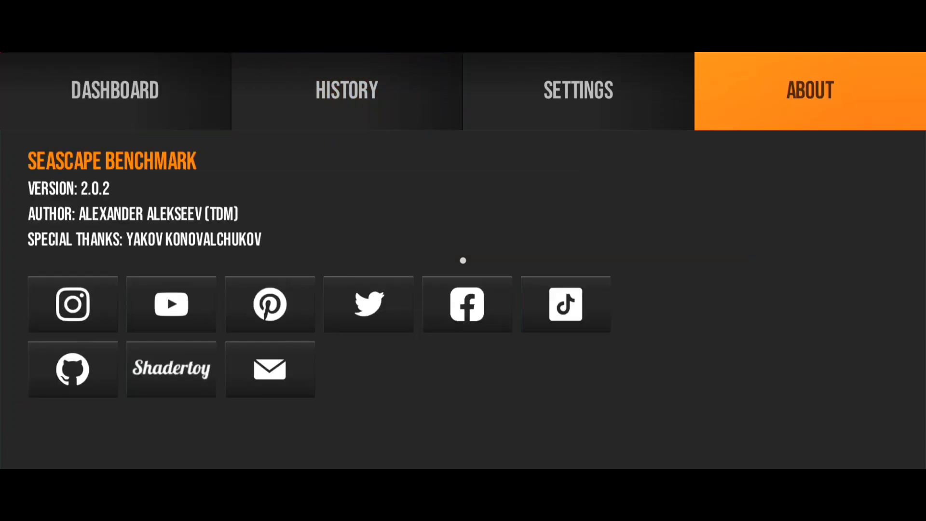
pyautogui.click(578, 90)
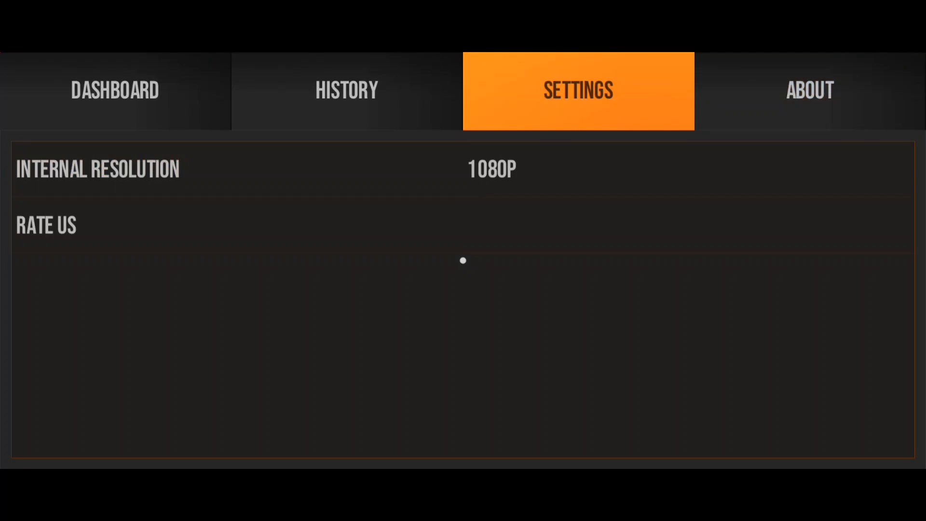
pyautogui.click(116, 91)
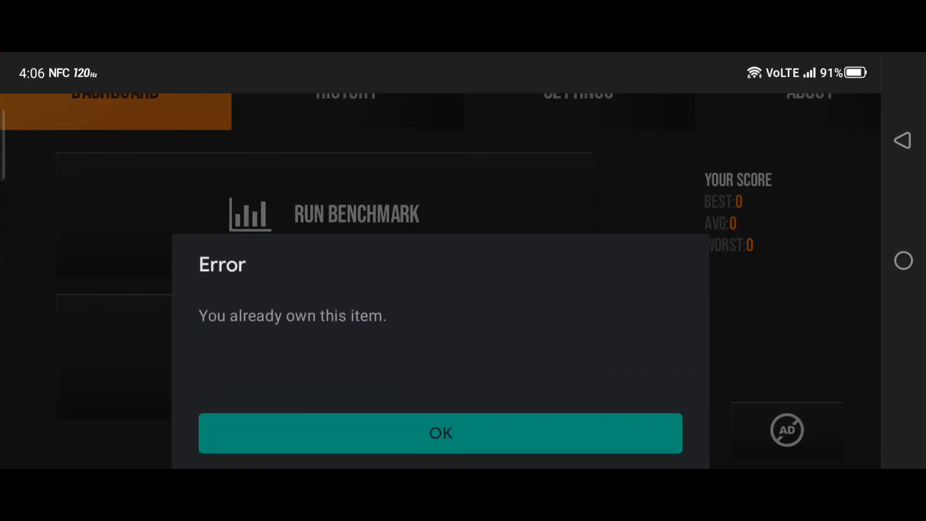
# Acknowledge the 'You already own this item' store error with OK
pyautogui.click(441, 433)
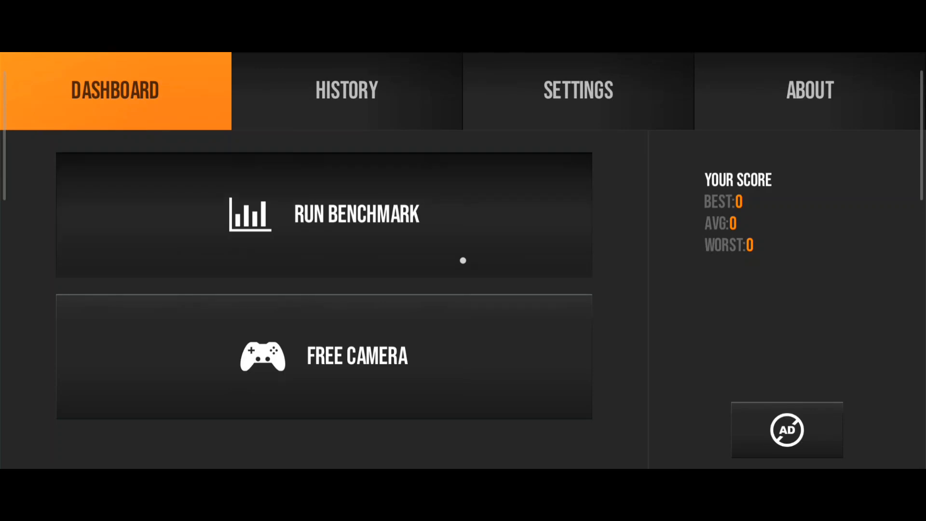
pyautogui.click(358, 357)
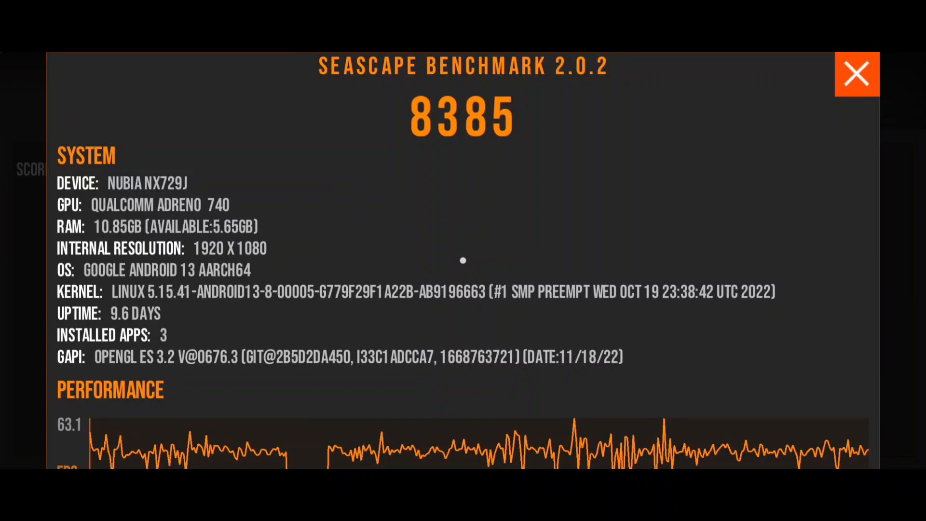
pyautogui.scroll(-3)
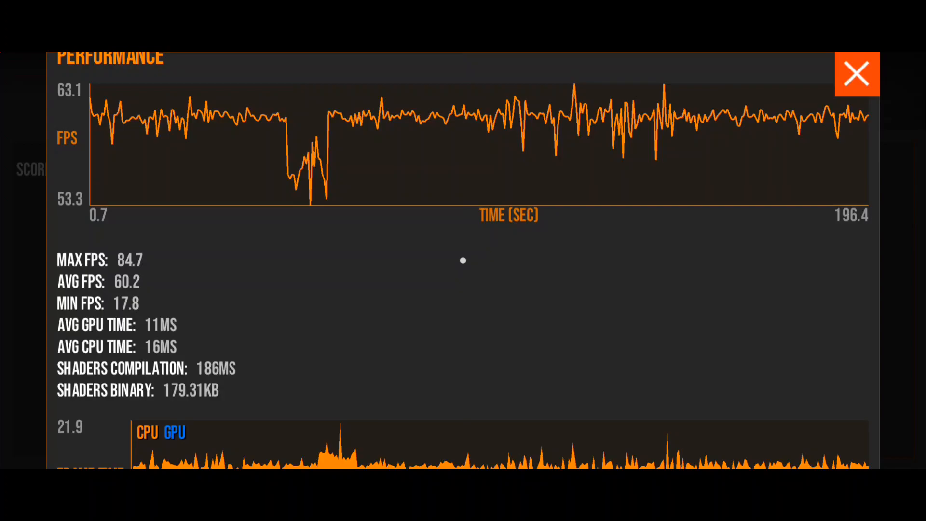
pyautogui.scroll(-3)
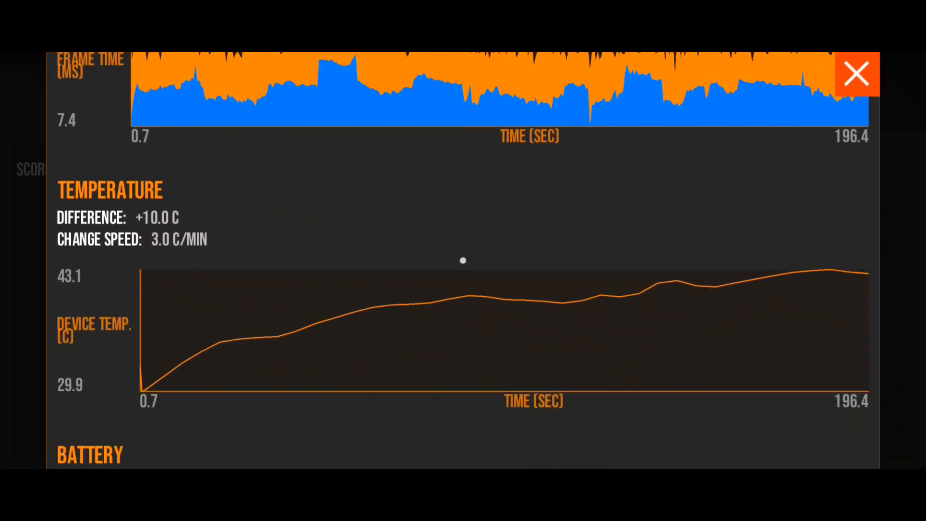
pyautogui.scroll(-3)
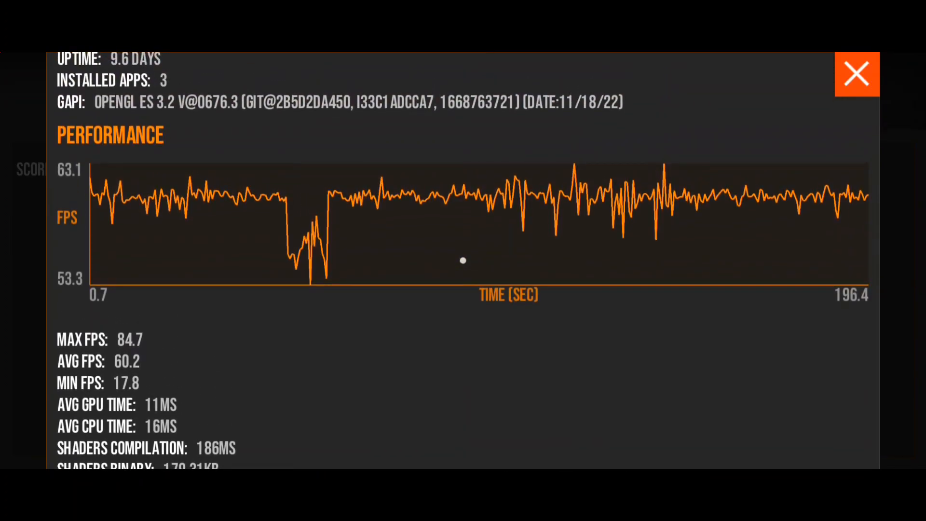
pyautogui.scroll(-3)
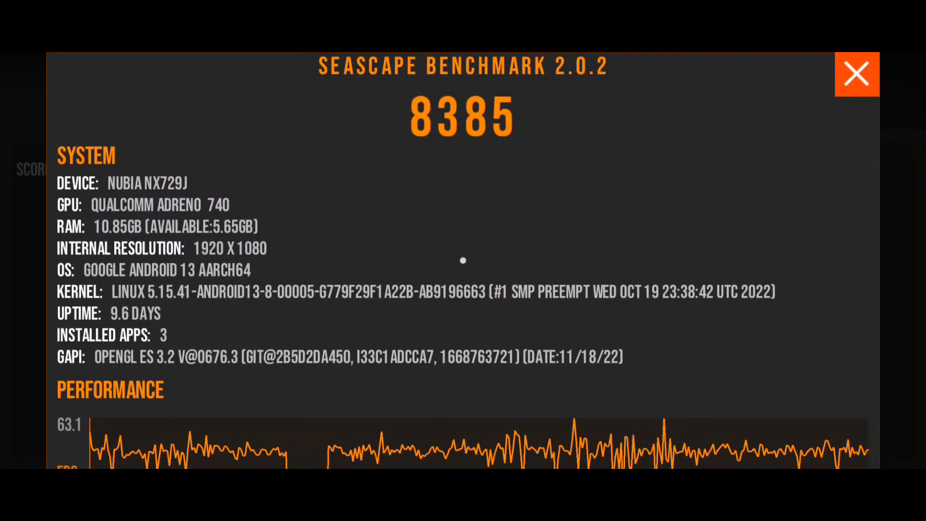
# Close the results report and check the Settings and History pages listing the 8385 run
pyautogui.click(857, 73)
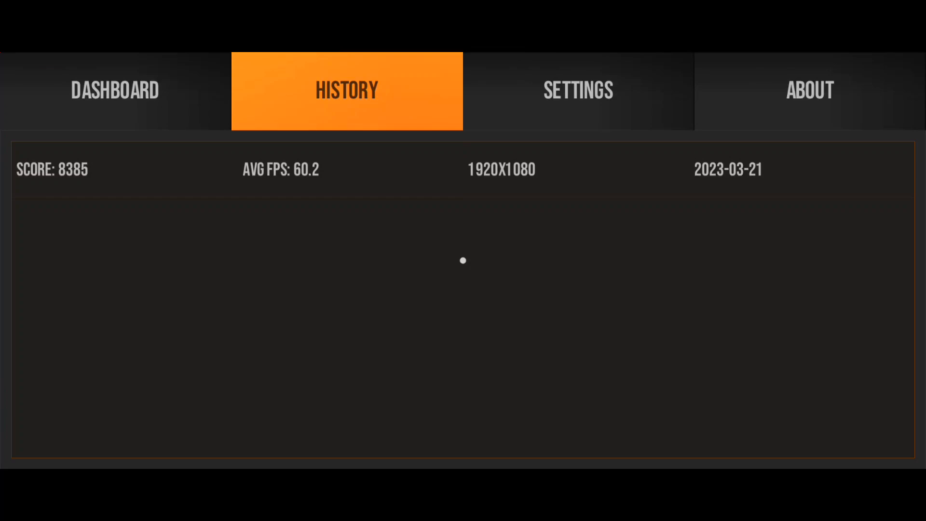
pyautogui.click(577, 90)
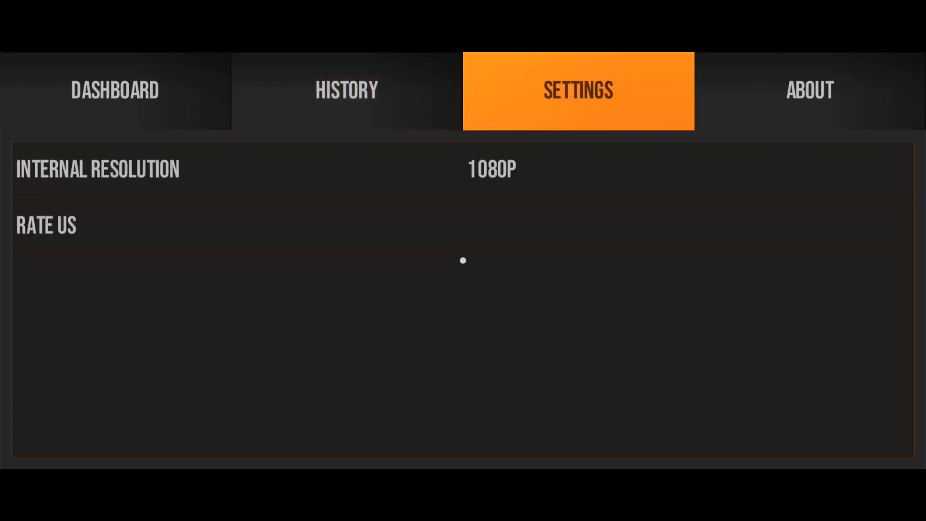
pyautogui.click(347, 91)
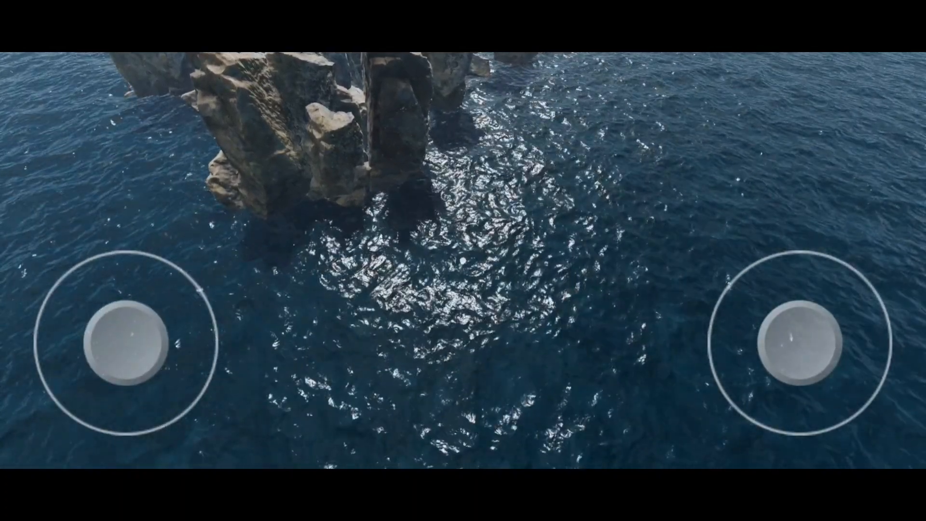
# Tilt the free camera up from the sea stacks toward the horizon and sky
pyautogui.moveTo(126, 341); pyautogui.dragTo(167, 275)
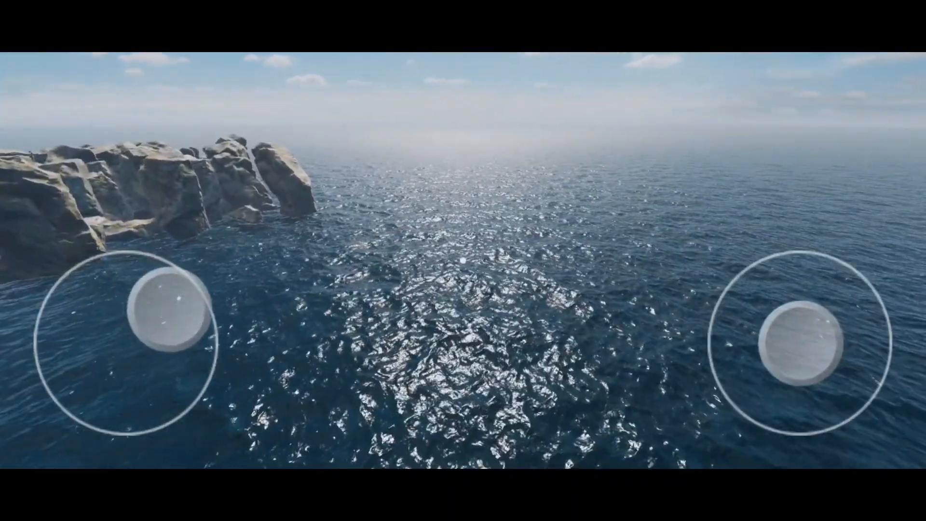
# Steer the camera away from the rocks and glide out over open sea to the horizon
pyautogui.moveTo(165, 307); pyautogui.dragTo(201, 384)
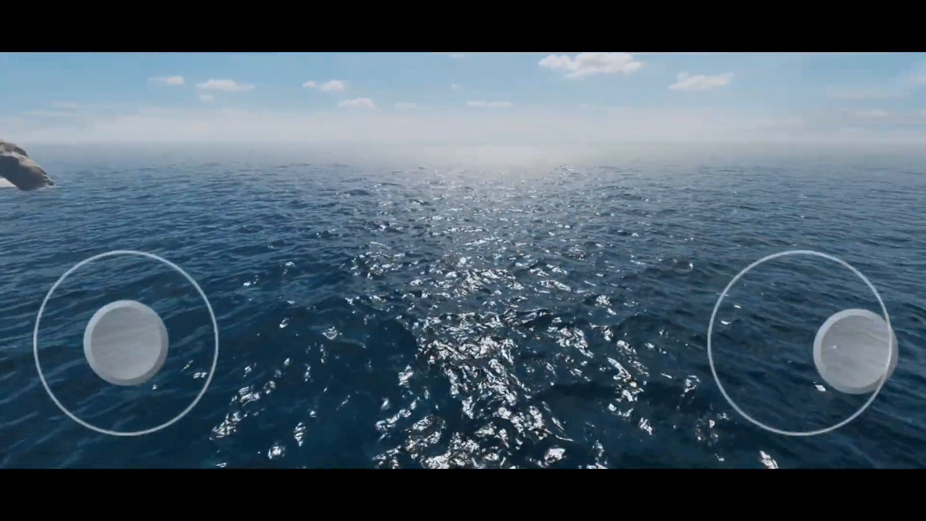
pyautogui.moveTo(124, 349); pyautogui.dragTo(153, 404)
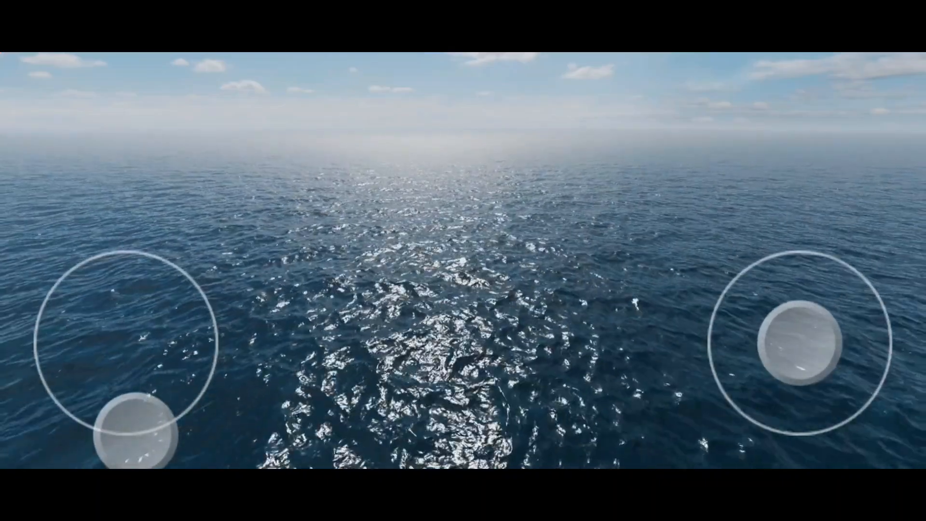
pyautogui.moveTo(130, 425); pyautogui.dragTo(124, 337)
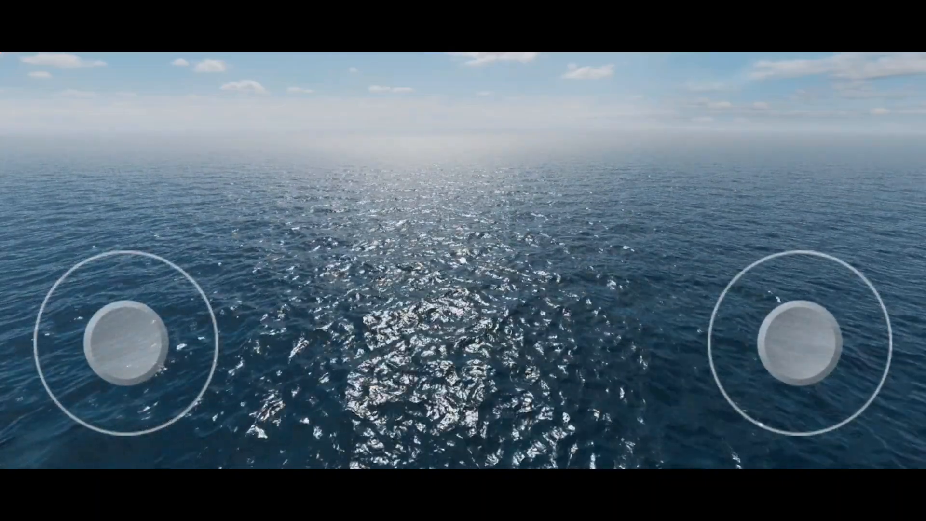